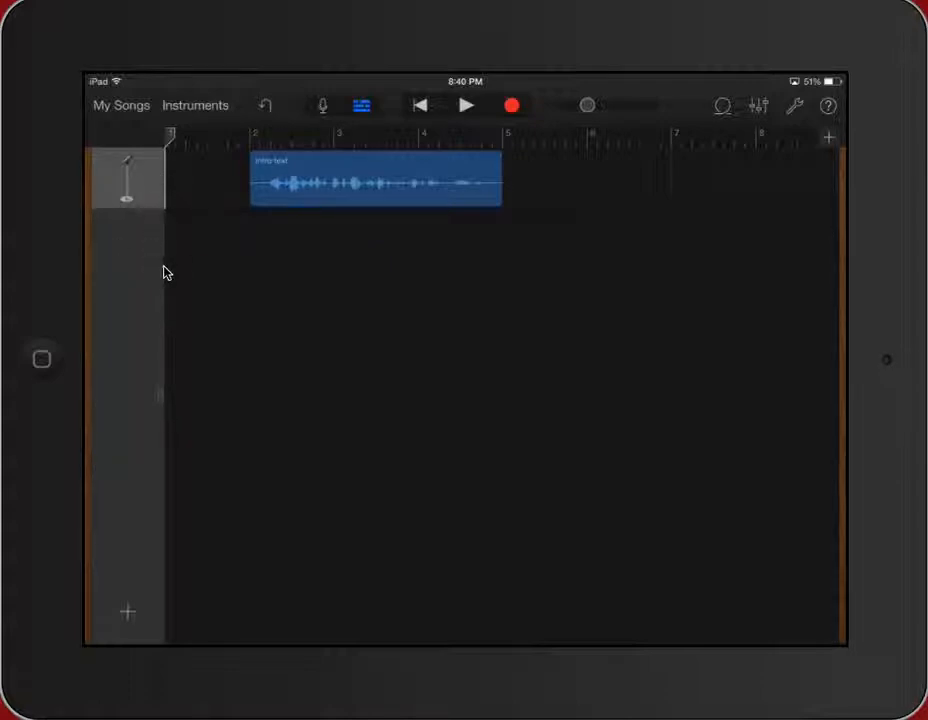
mouse_move(108, 364)
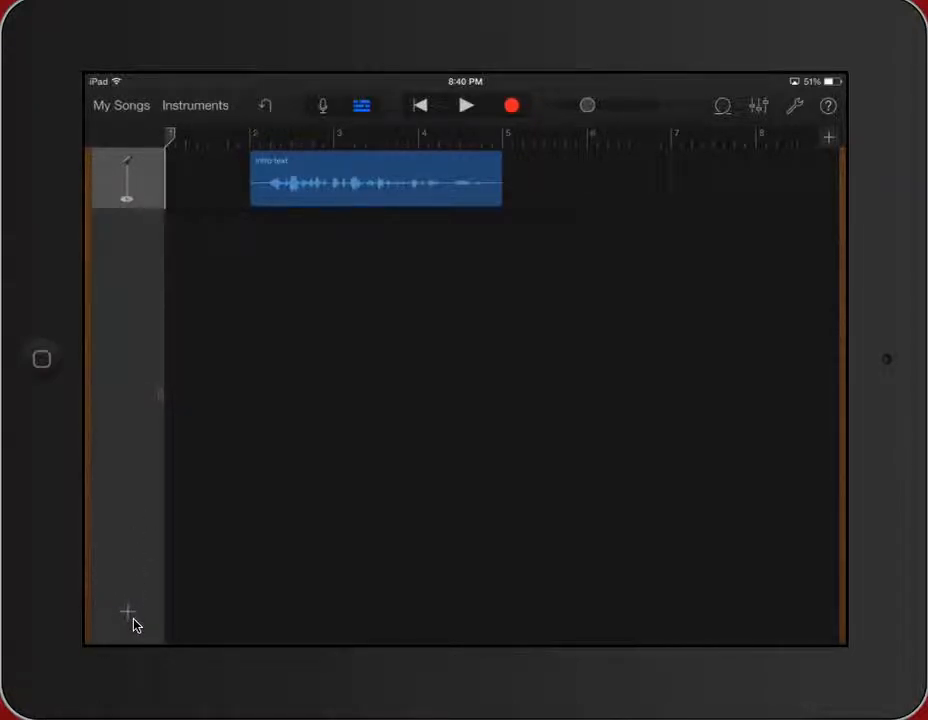
Add a new Audio Recorder track and return to the Tracks arrangement view.
left_click(196, 104)
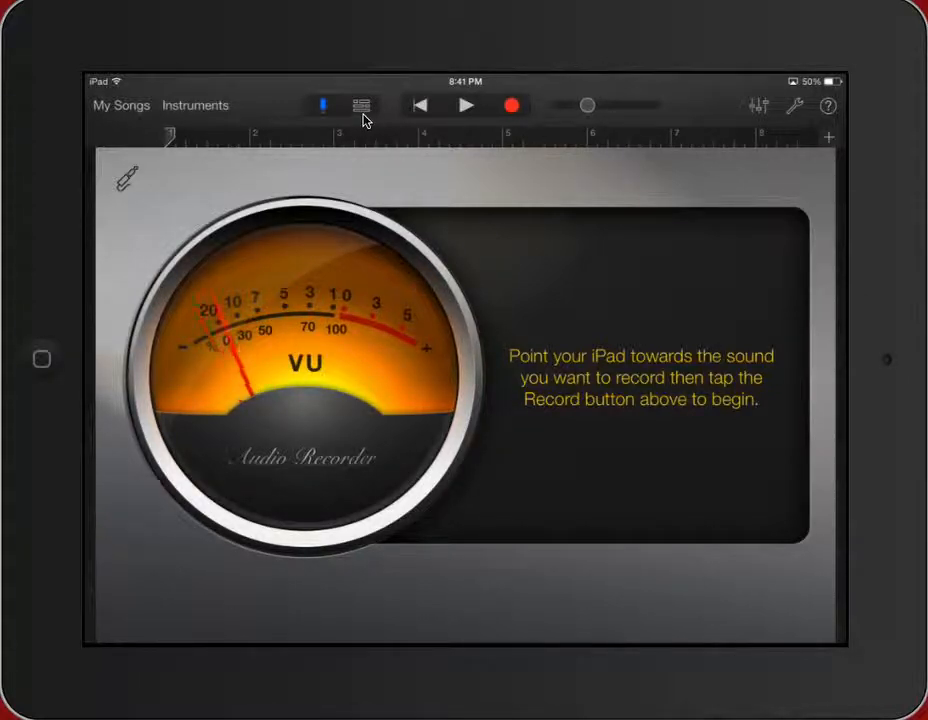
left_click(360, 104)
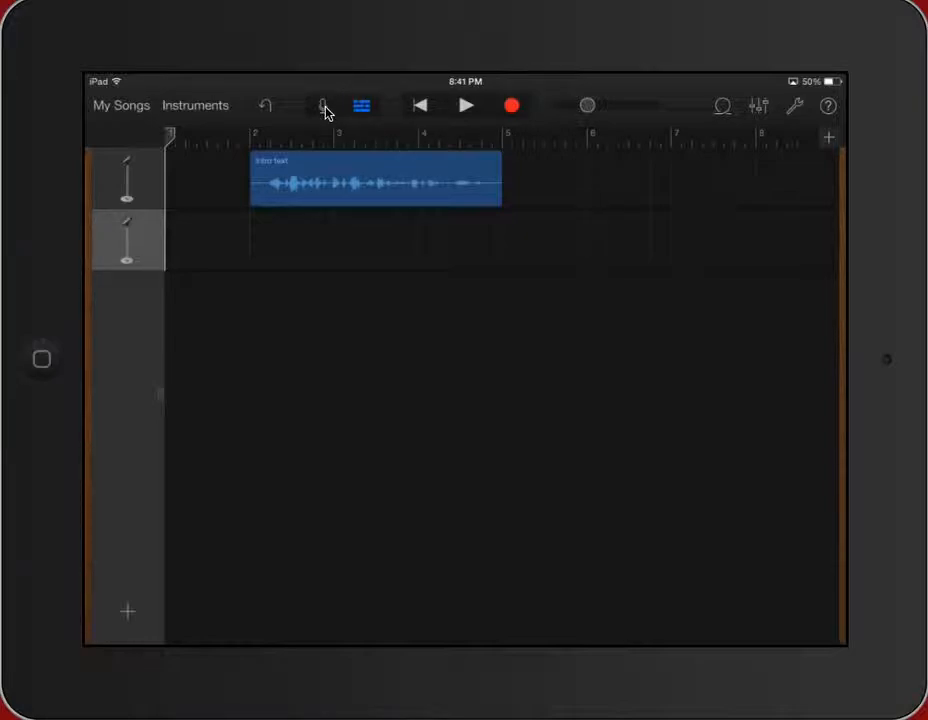
Bring up the Audio Recorder instrument for the empty second track.
left_click(324, 104)
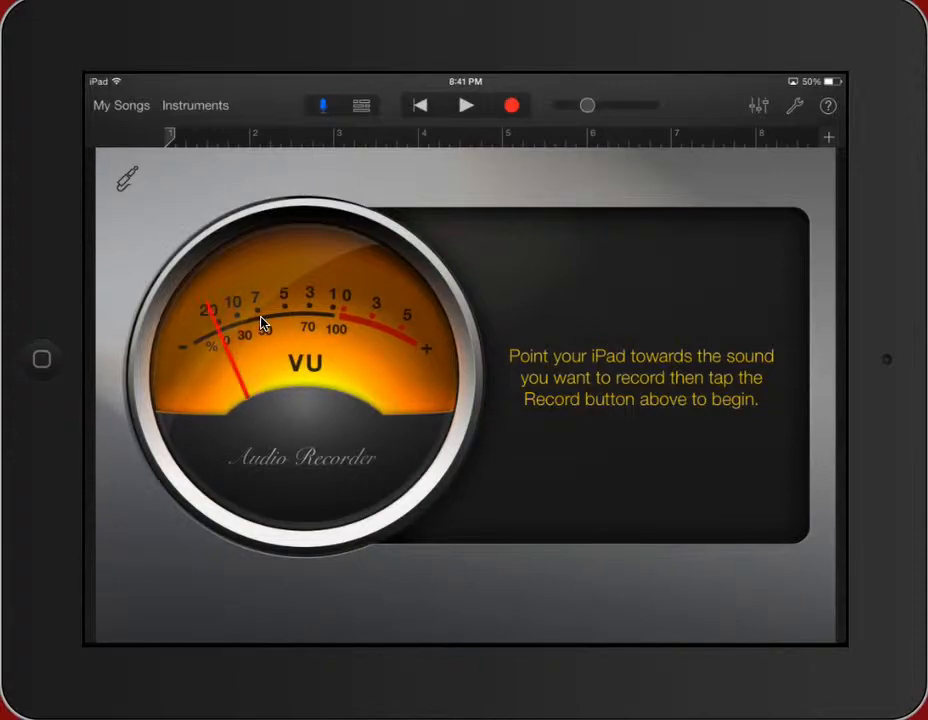
mouse_move(432, 244)
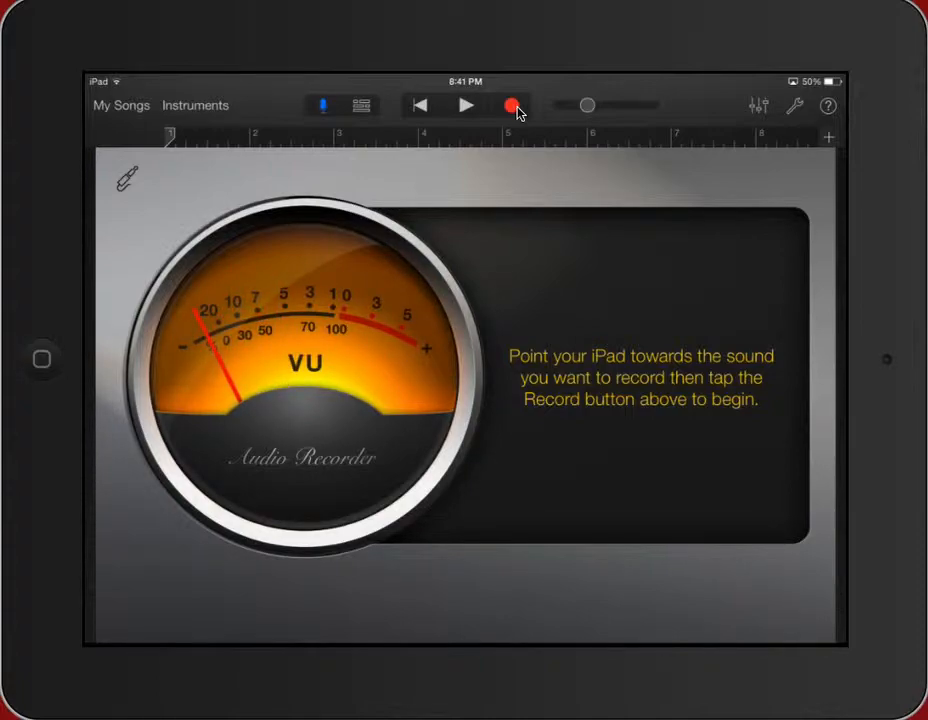
Record a spoken second take onto track 2, then stop the recording.
left_click(512, 104)
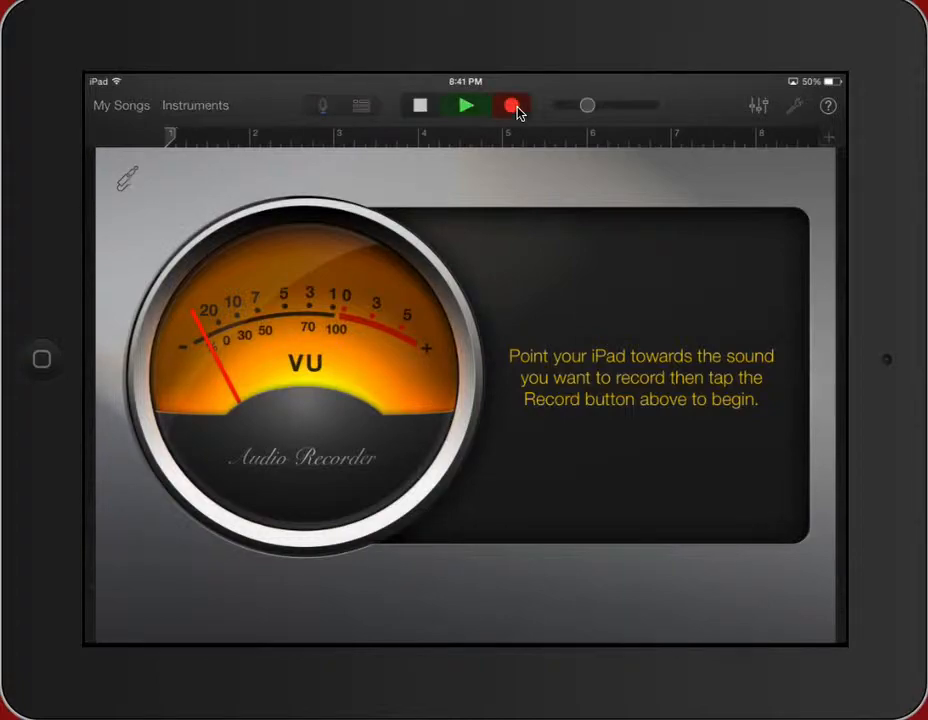
left_click(512, 104)
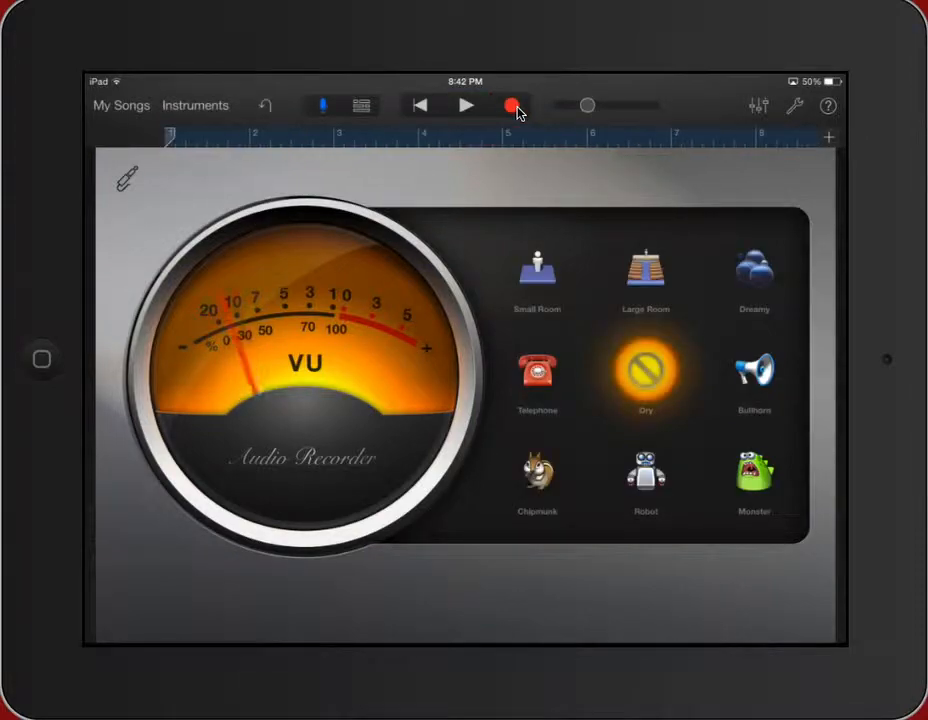
left_click(512, 104)
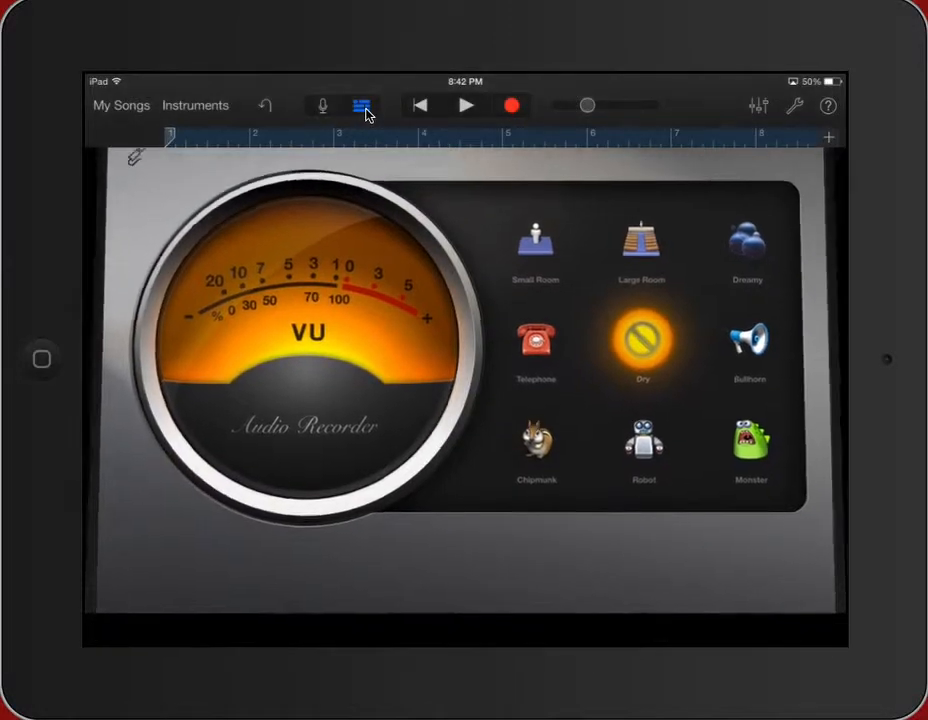
Return to Tracks view showing the new recorded region beneath the intro clip.
left_click(360, 104)
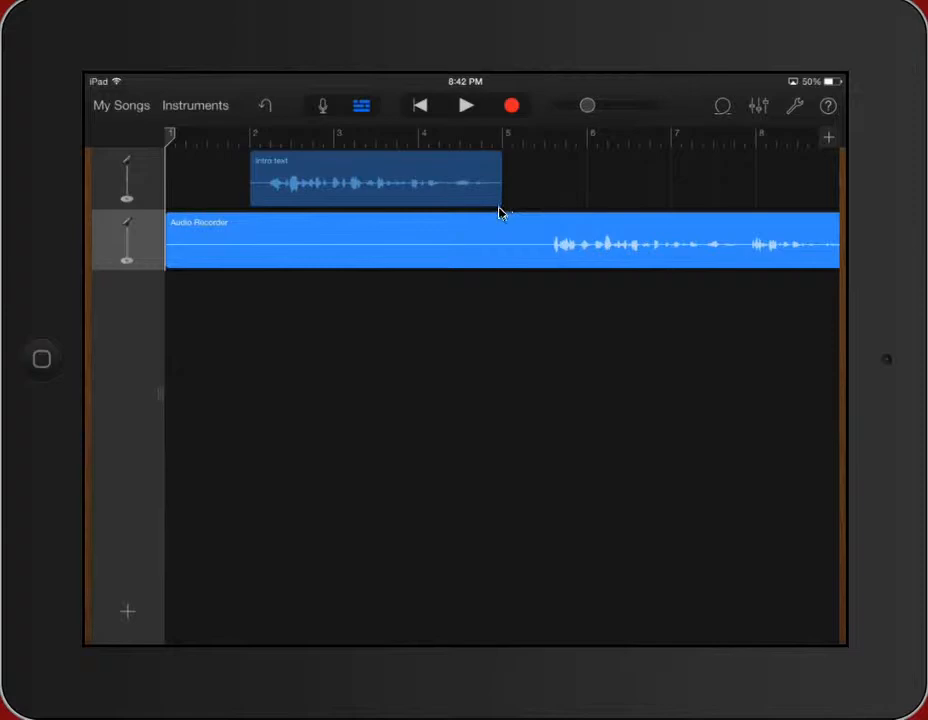
mouse_move(556, 276)
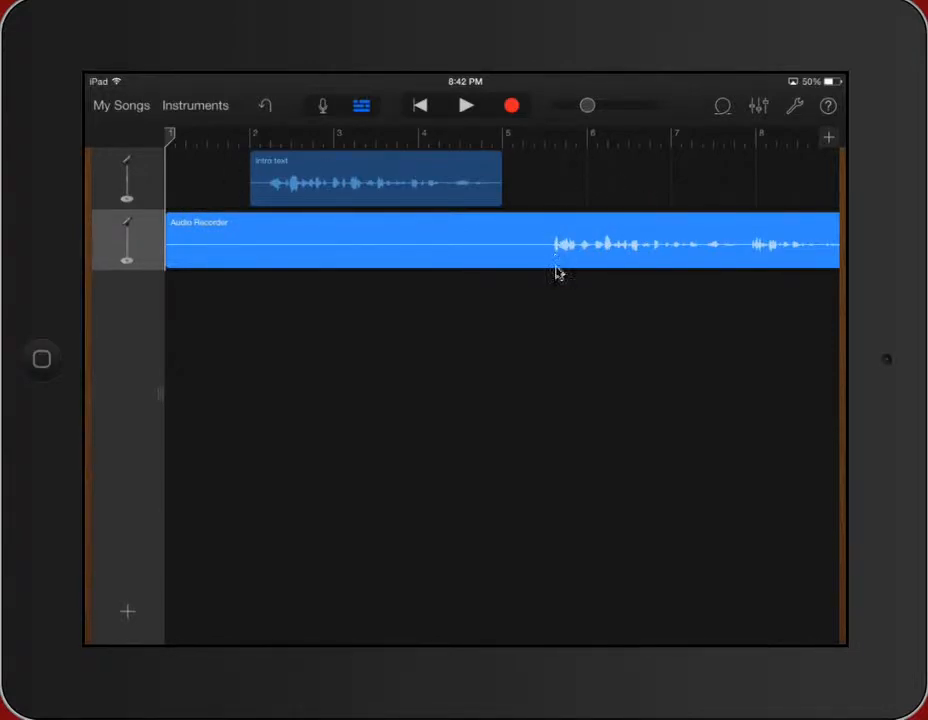
mouse_move(544, 264)
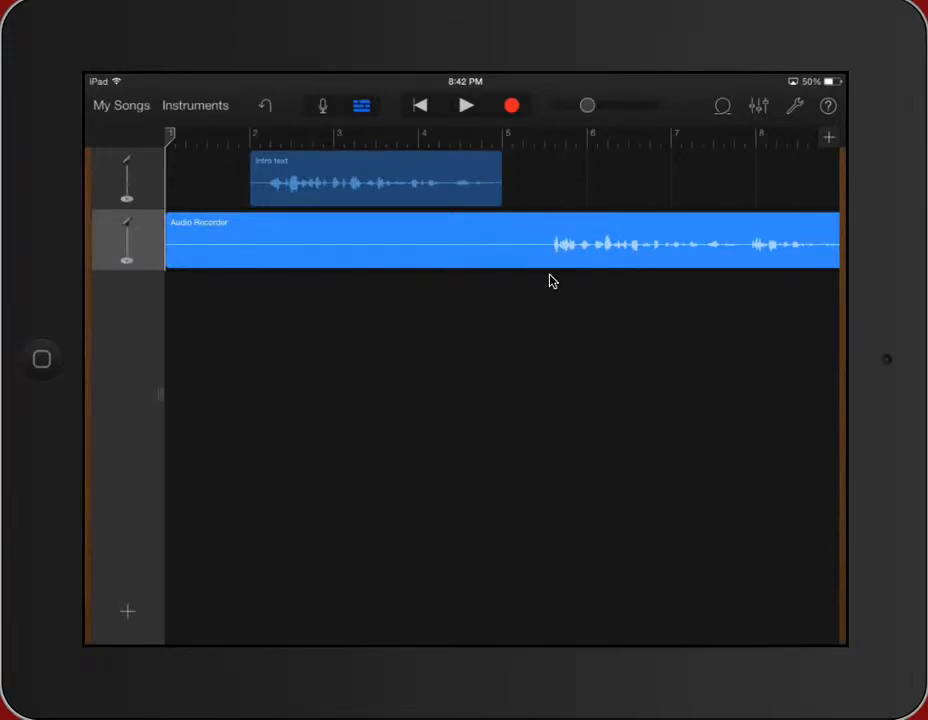
mouse_move(552, 264)
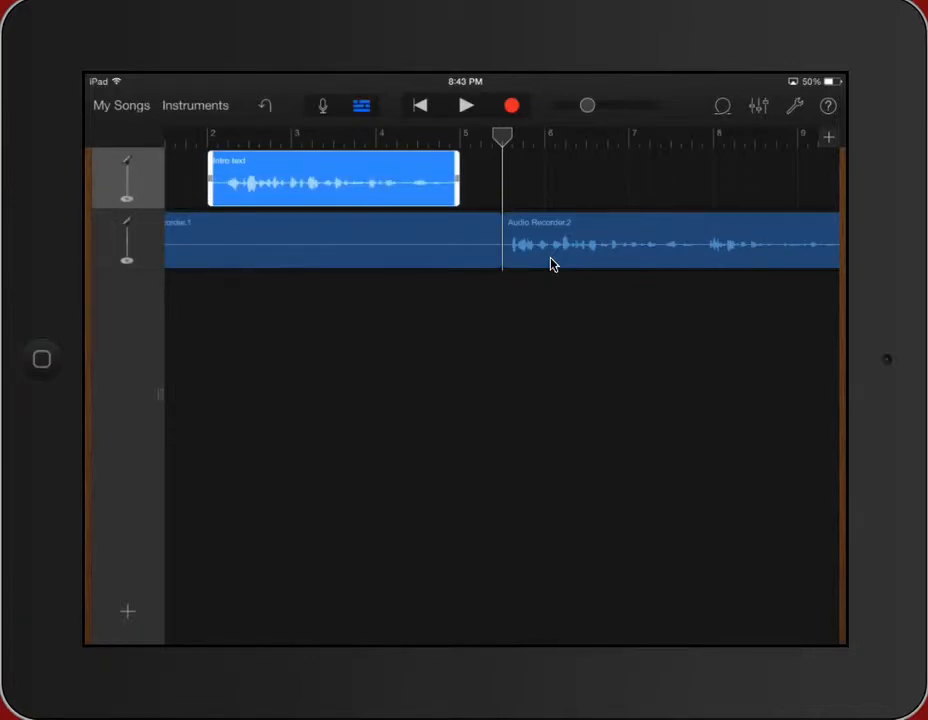
Drag the trimmed Audio Recorder 2 region left so it starts where the intro clip ends.
left_click(330, 240)
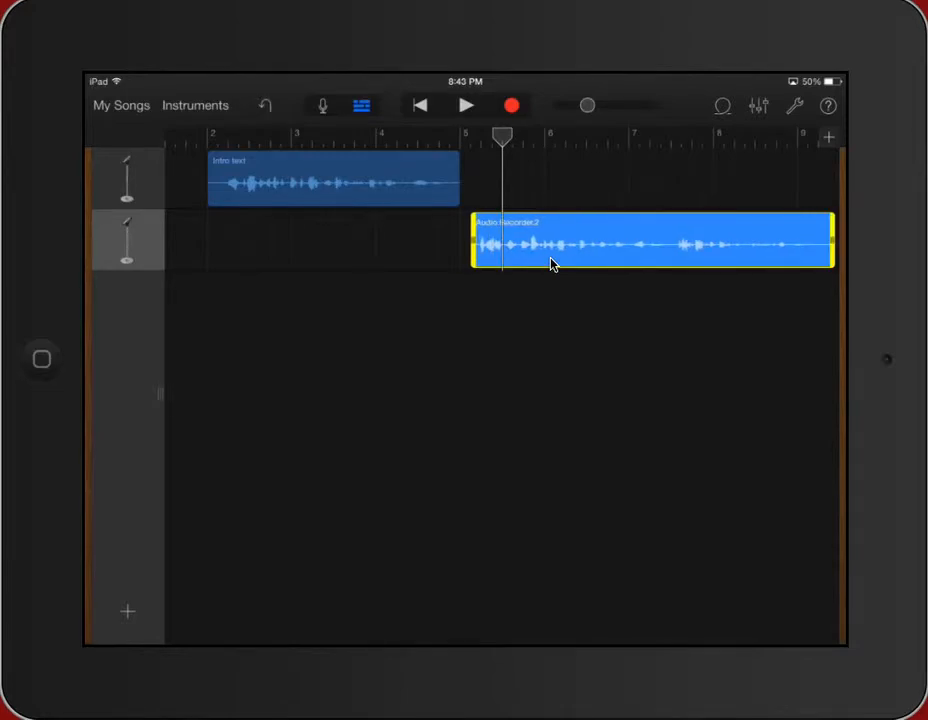
left_click_drag(650, 242, 620, 242)
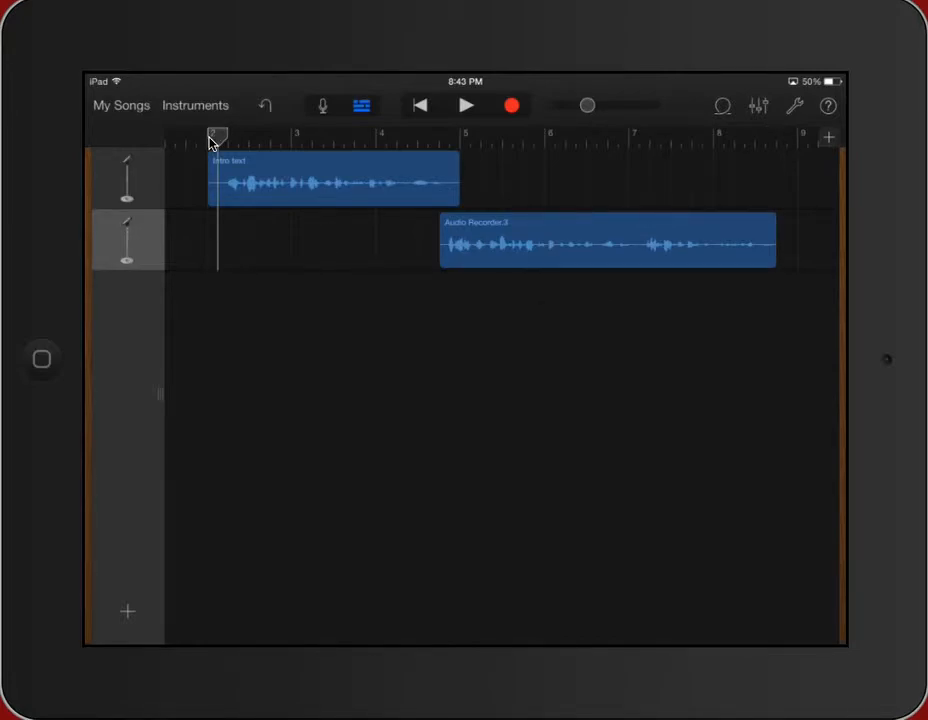
left_click(466, 104)
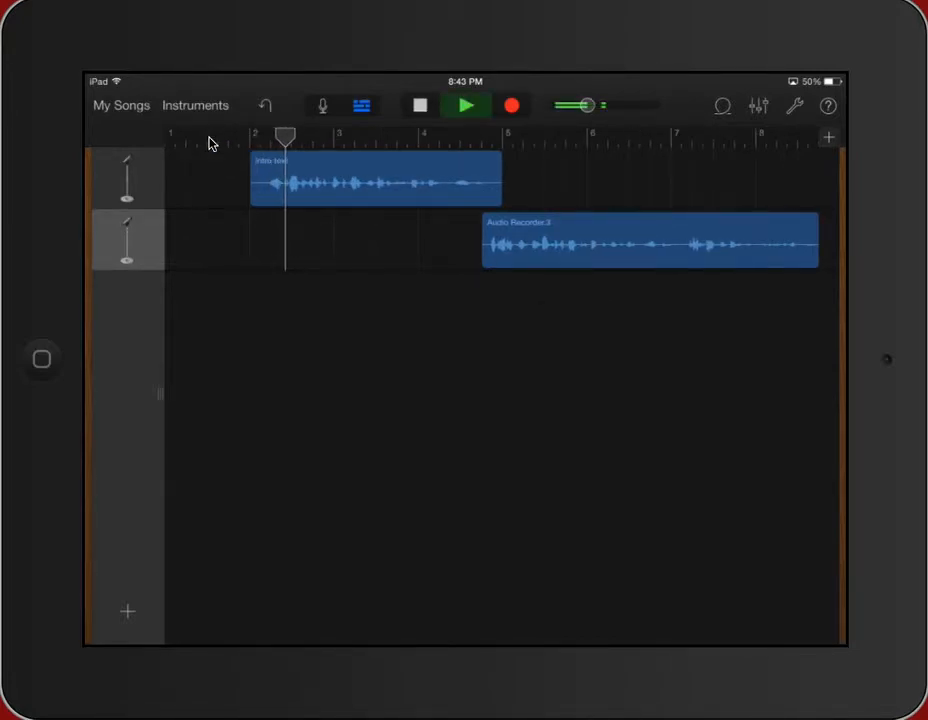
left_click(464, 106)
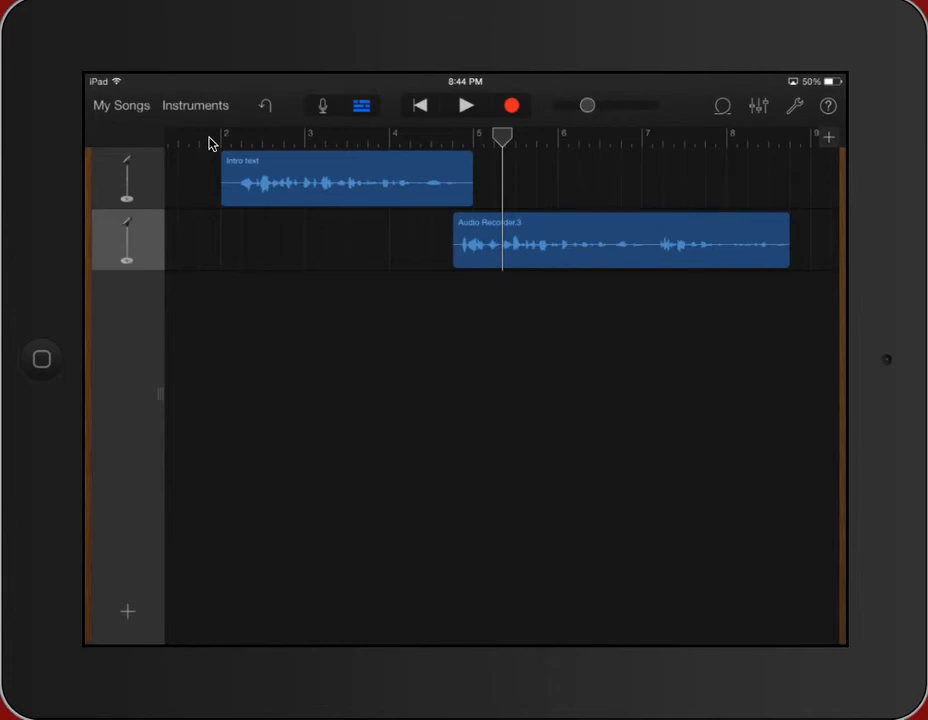
mouse_move(208, 212)
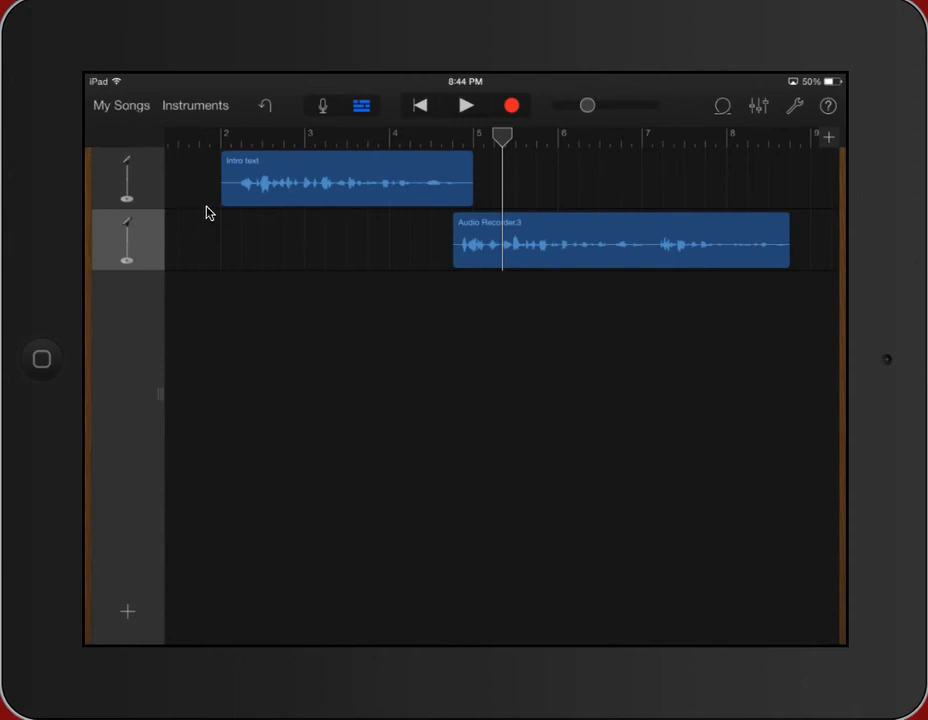